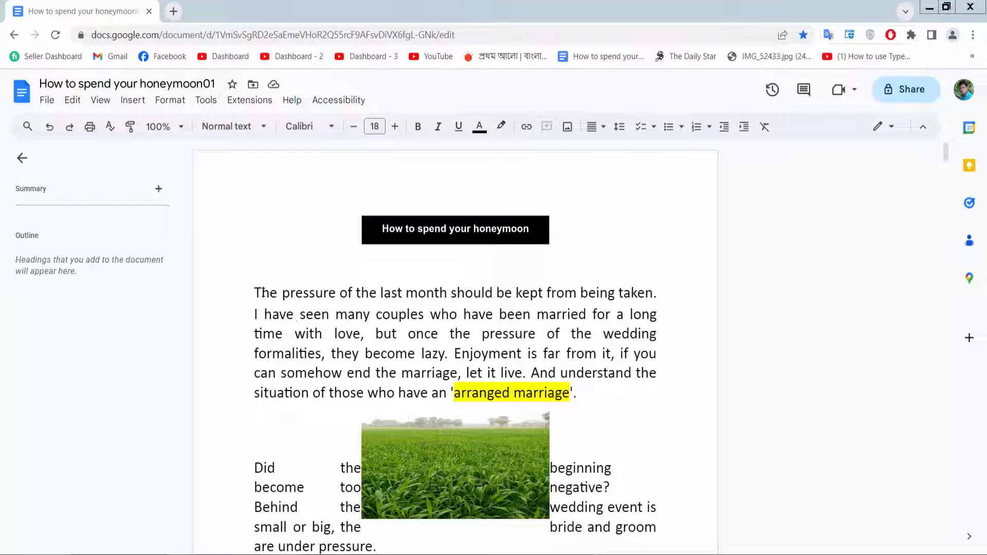
Step: Open the File menu of the honeymoon article document
left_click(47, 99)
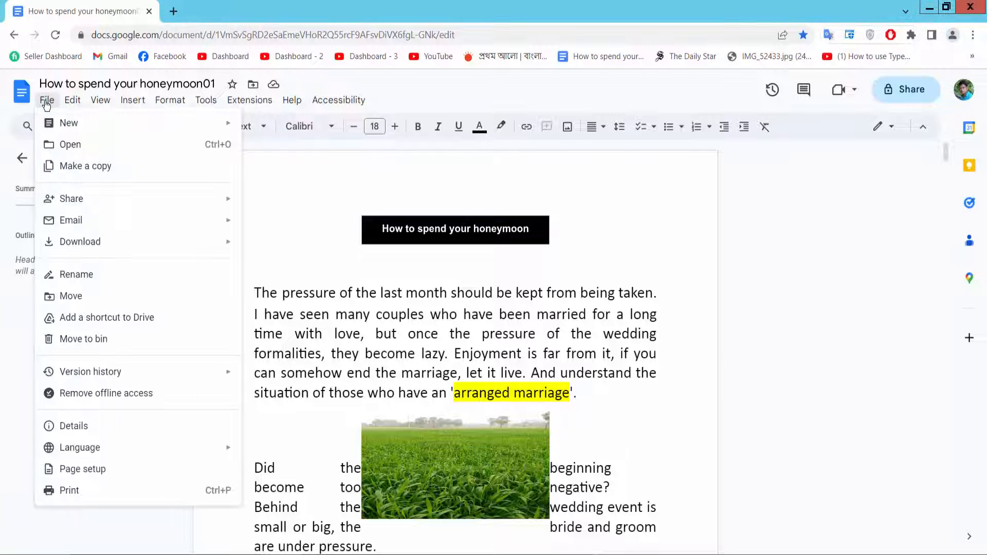
mouse_move(81, 469)
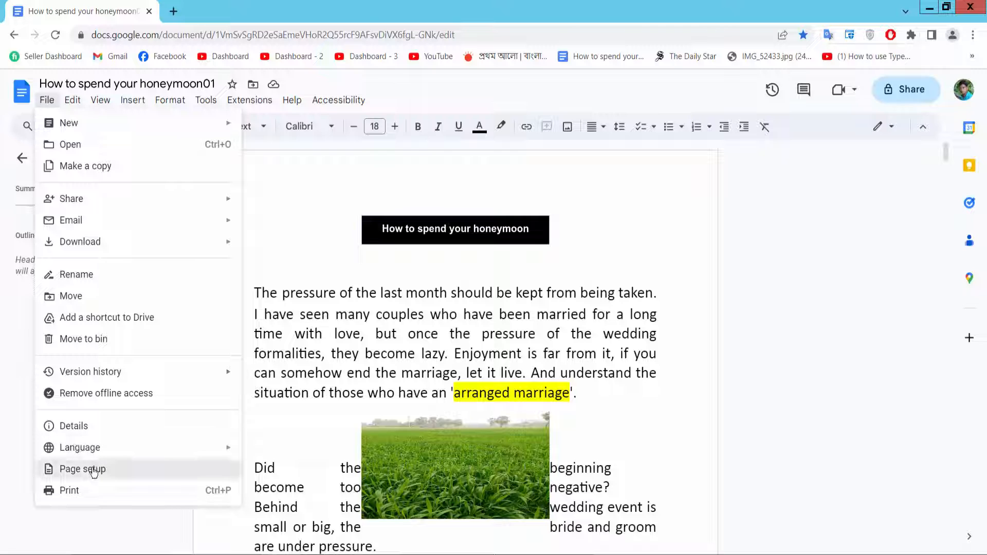
Step: In Page setup, target the whole document and enter 1.5 cm for all four margins
left_click(82, 469)
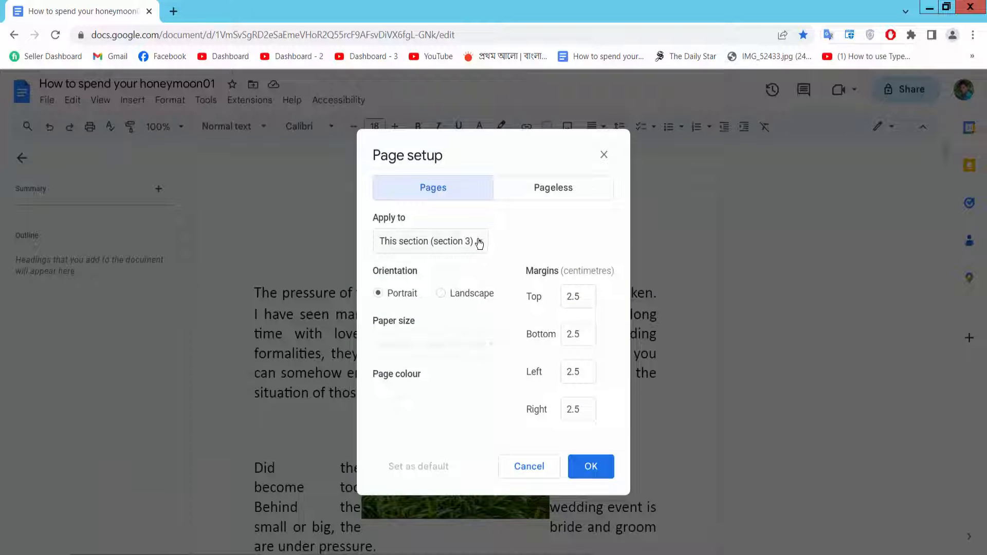
left_click(431, 241)
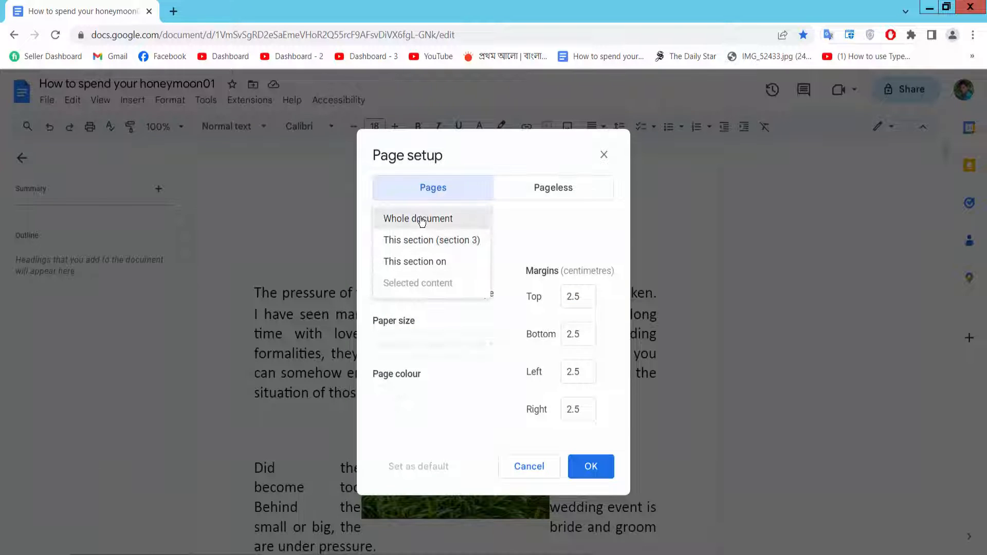
left_click(418, 218)
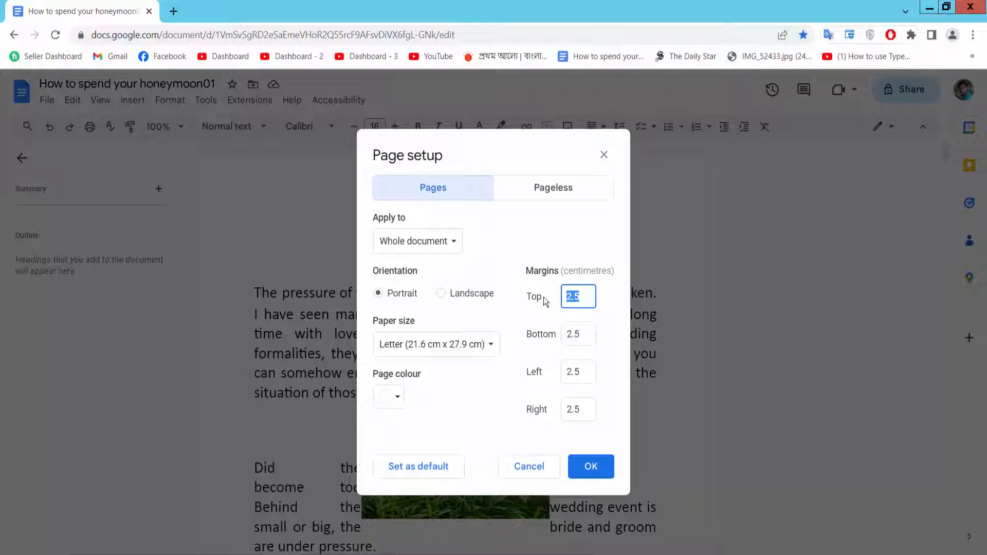
mouse_move(564, 306)
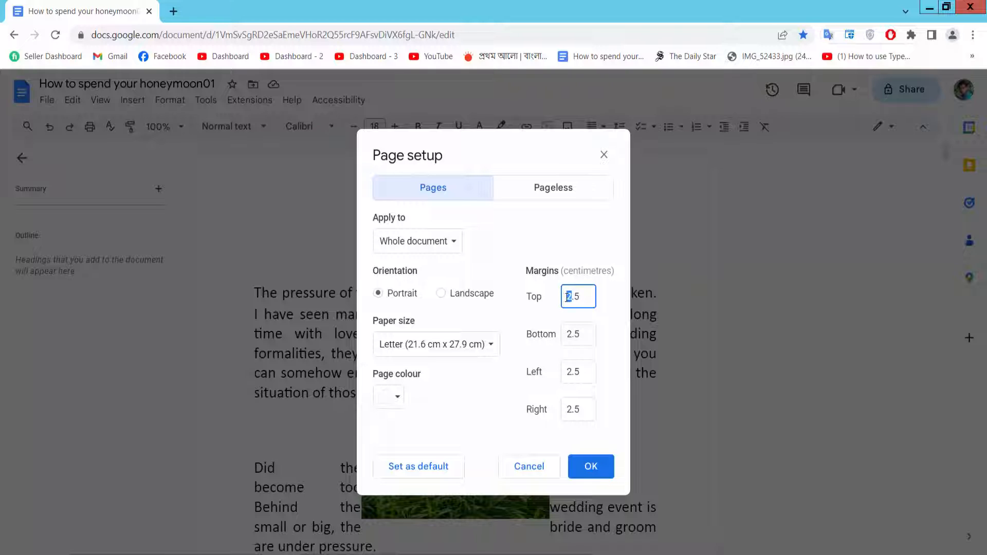
type("1.5")
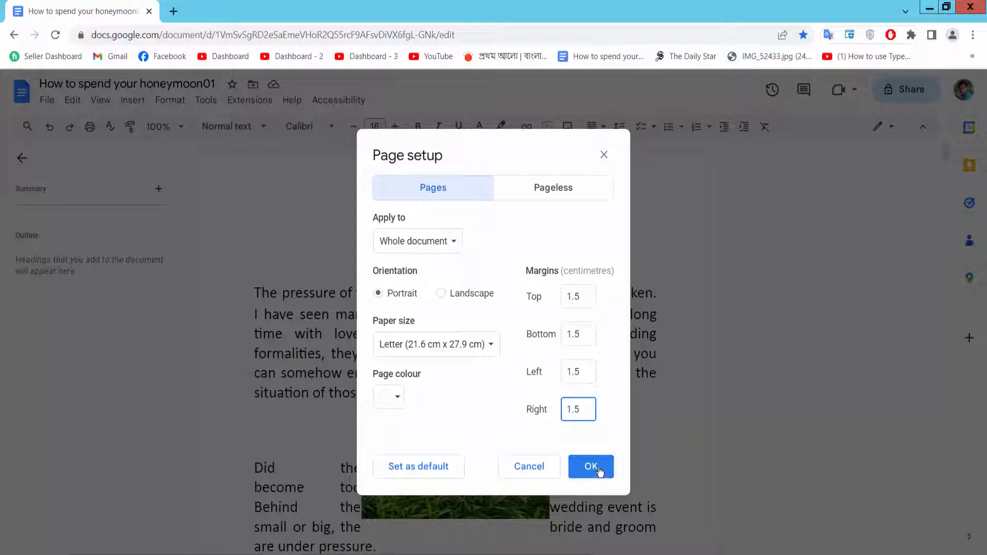
Step: Confirm the 1.5 cm margins and scroll down to see the wider text layout
left_click(590, 466)
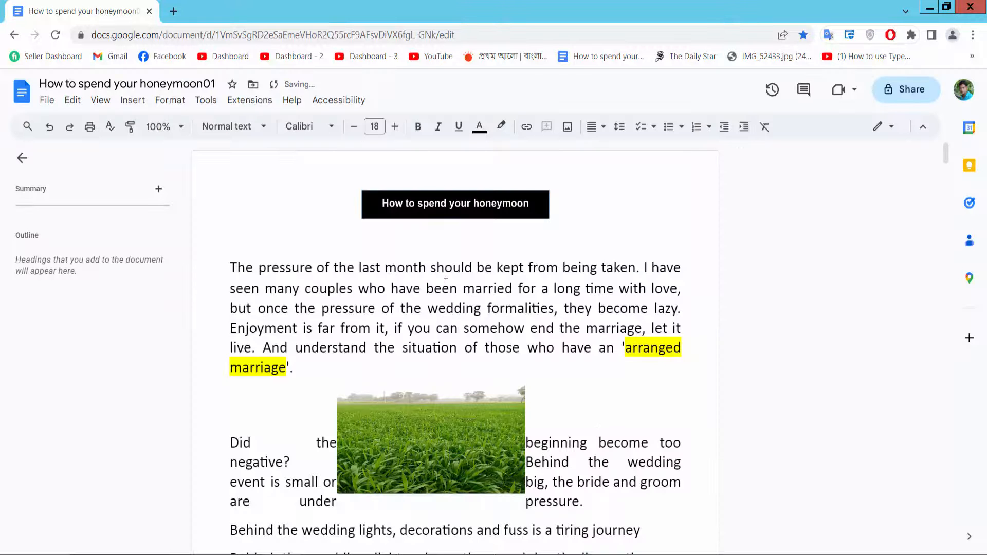
scroll("down", 3)
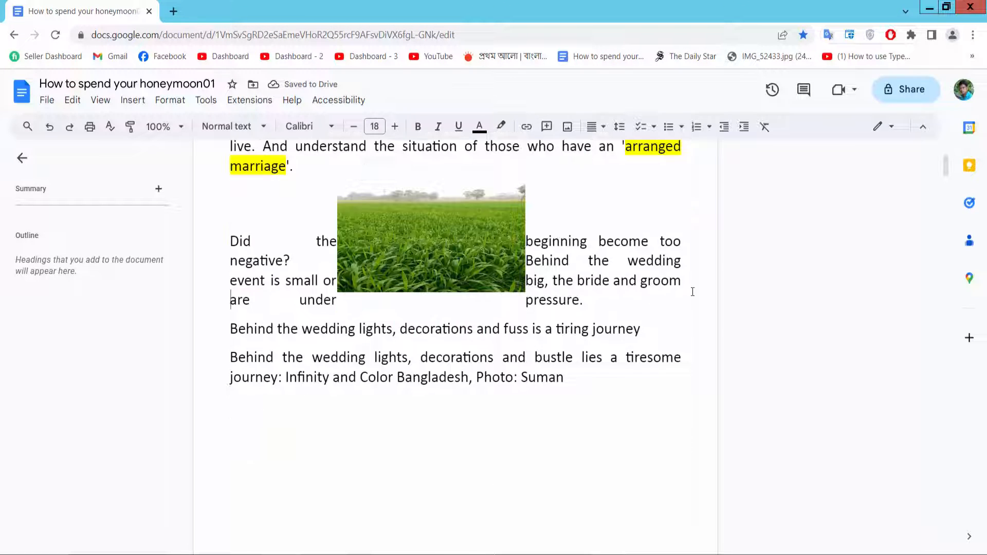
scroll("down", 3)
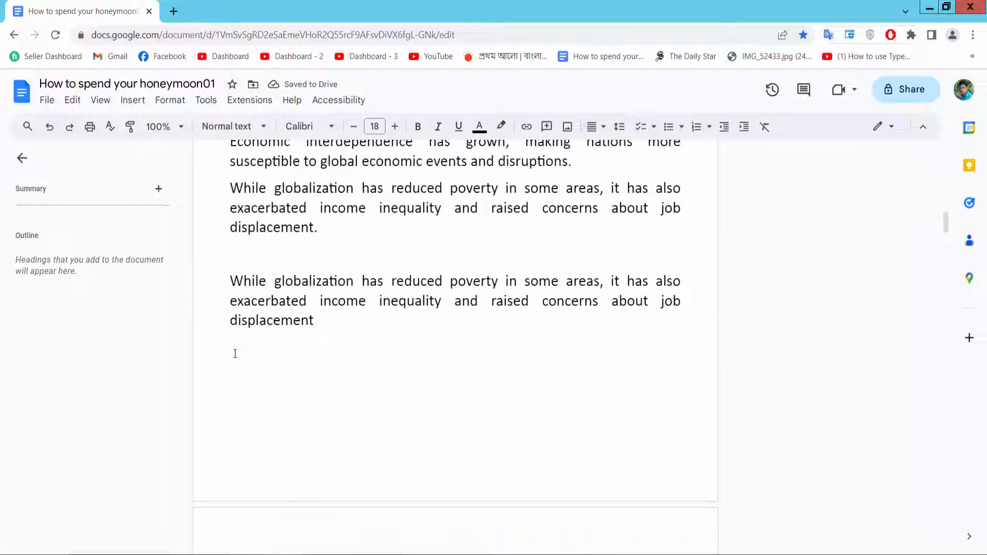
scroll("down", 3)
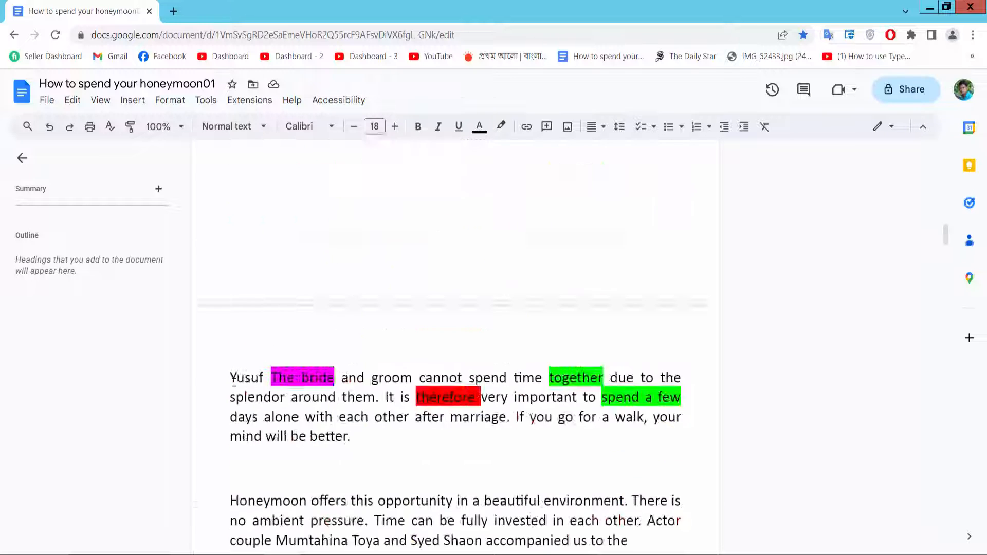
Step: Reopen Page setup for section 3 and enter 1.0 cm for all margins
left_click(47, 100)
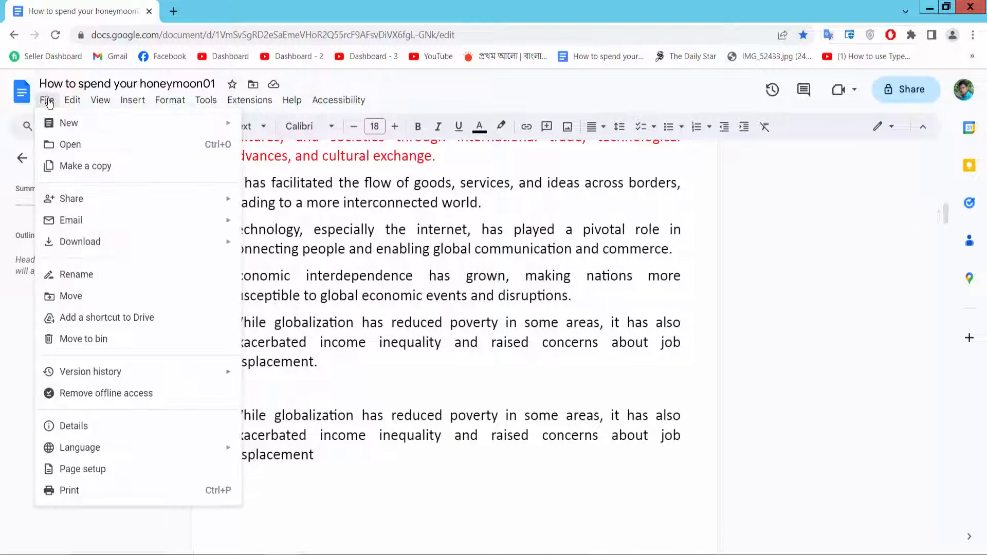
mouse_move(88, 447)
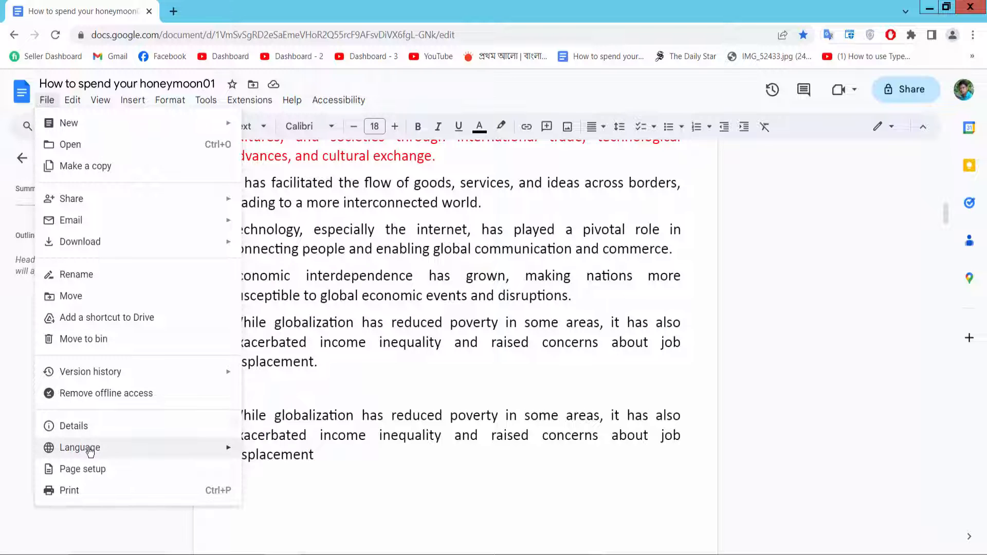
left_click(83, 469)
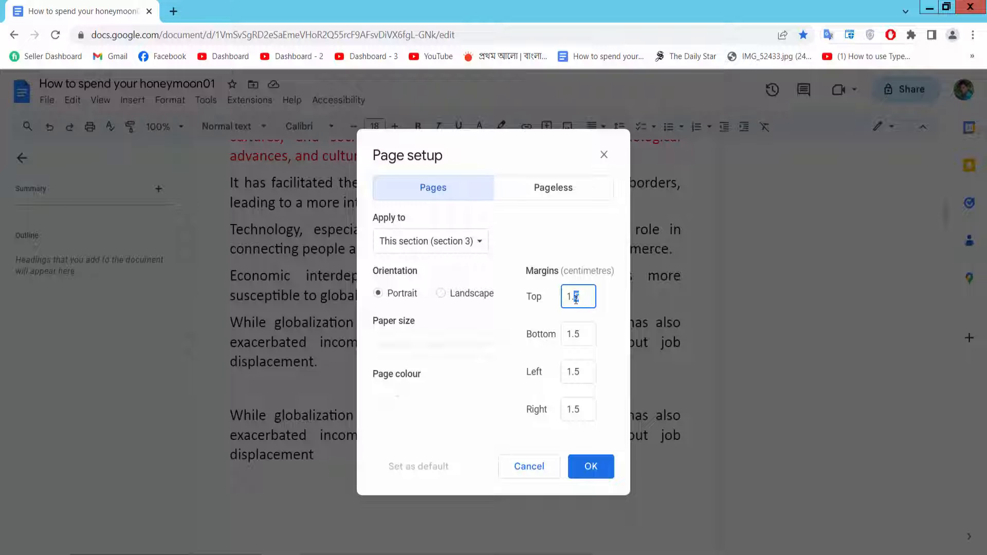
type("1.0")
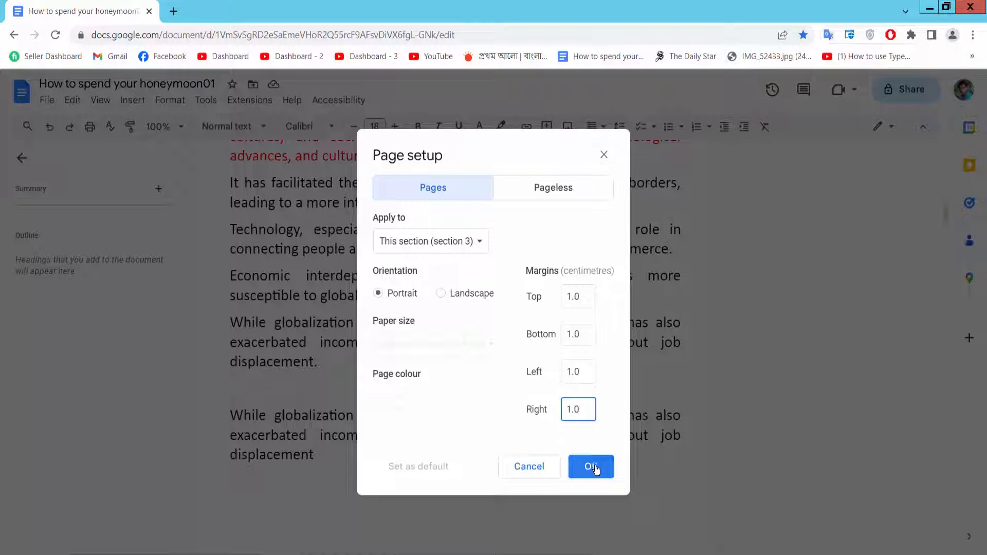
Step: Confirm the 1.0 cm section 3 margins and scroll through the document to review
left_click(590, 466)
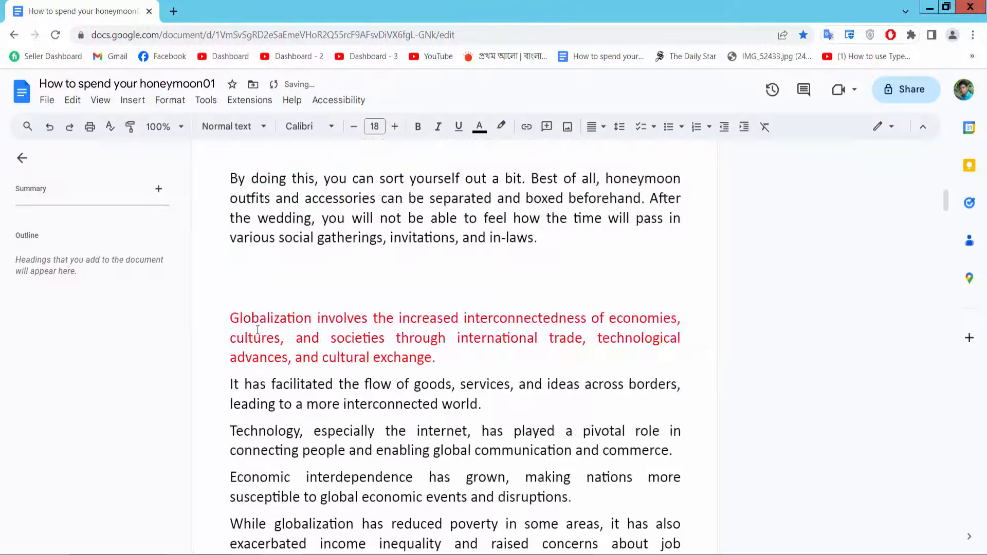
scroll("up", 3)
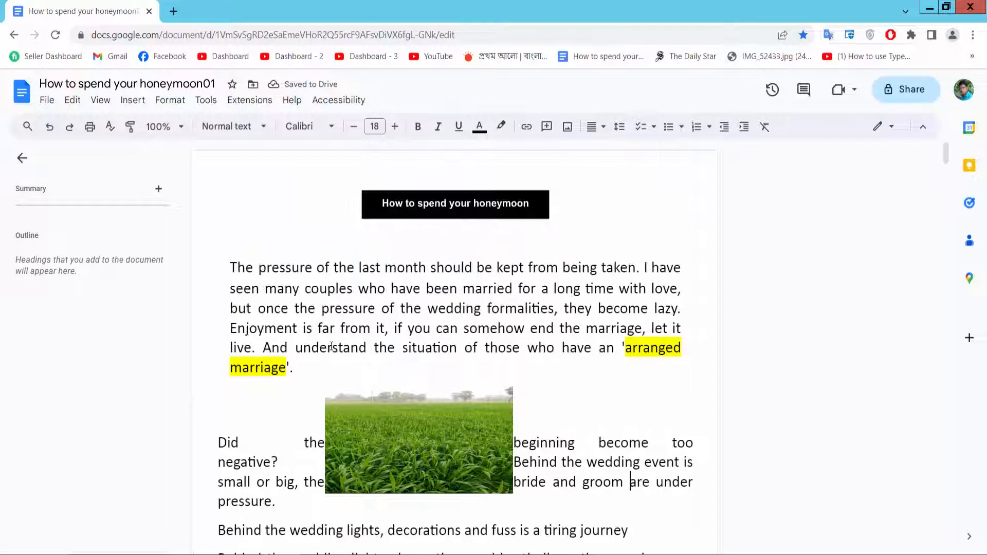
scroll("down", 3)
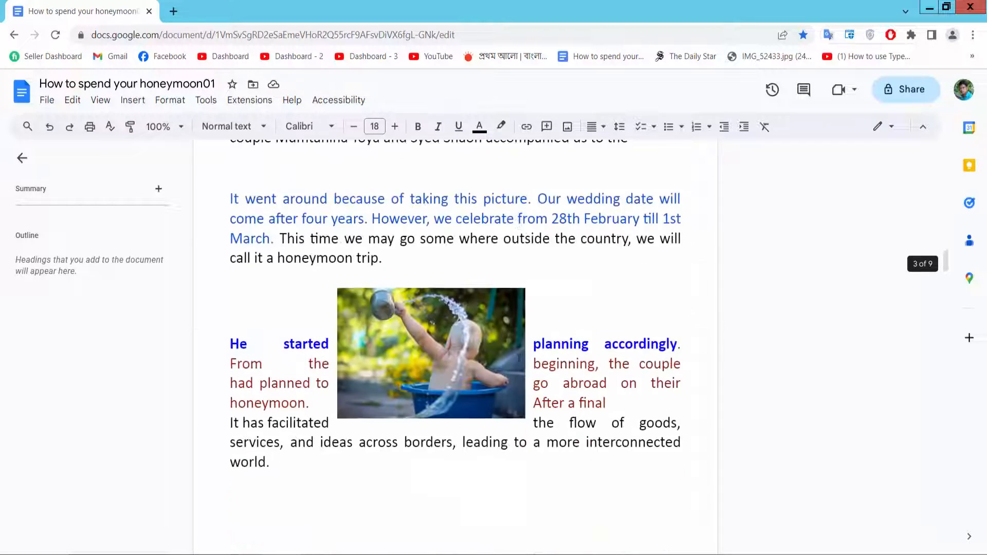
scroll("down", 3)
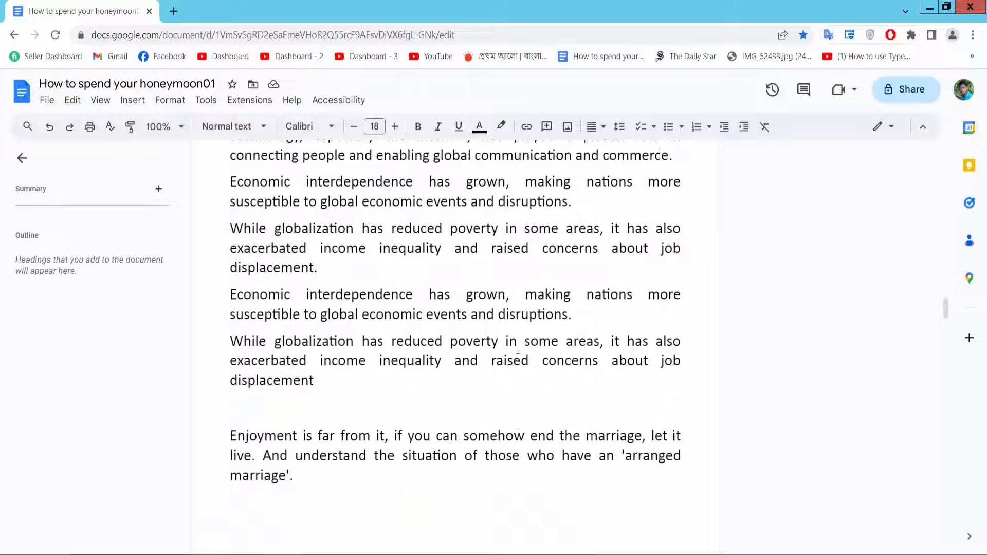